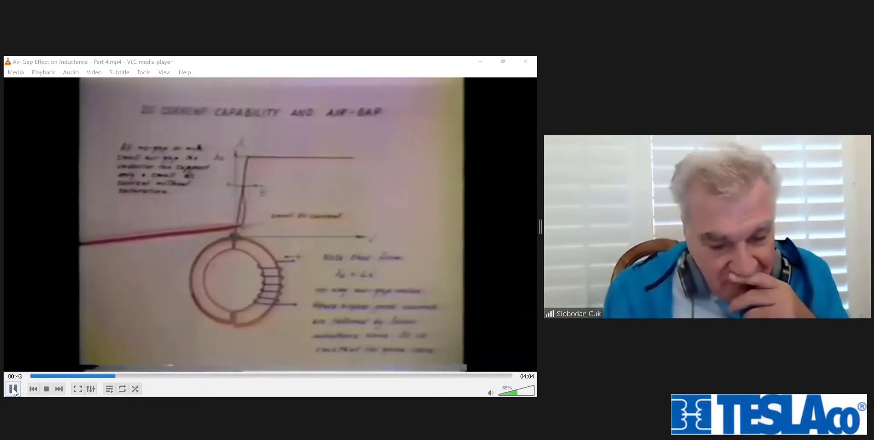
# - Let the air-gap video play from 00:43 to about 01:35
pyautogui.click(13, 388)
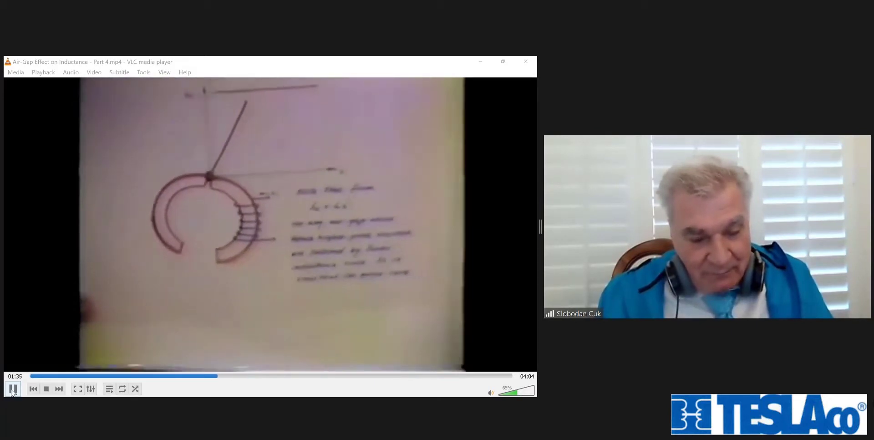
# - Pause the video at 1:36 on the gapped toroidal core diagram
pyautogui.click(13, 389)
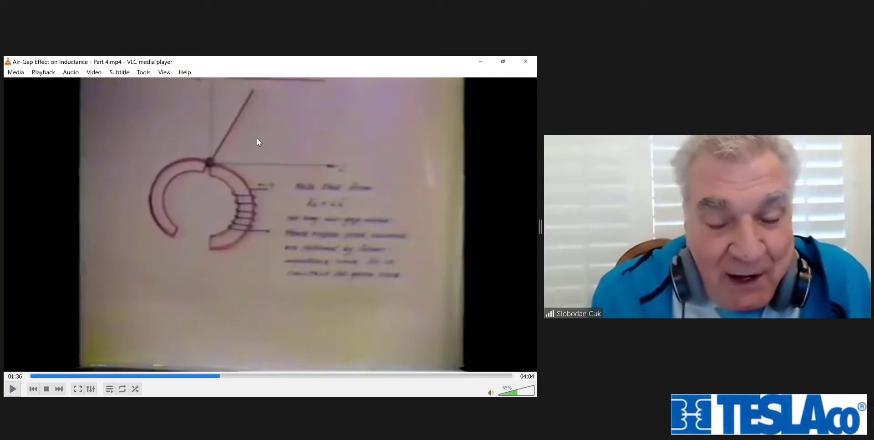
pyautogui.moveTo(218, 82)
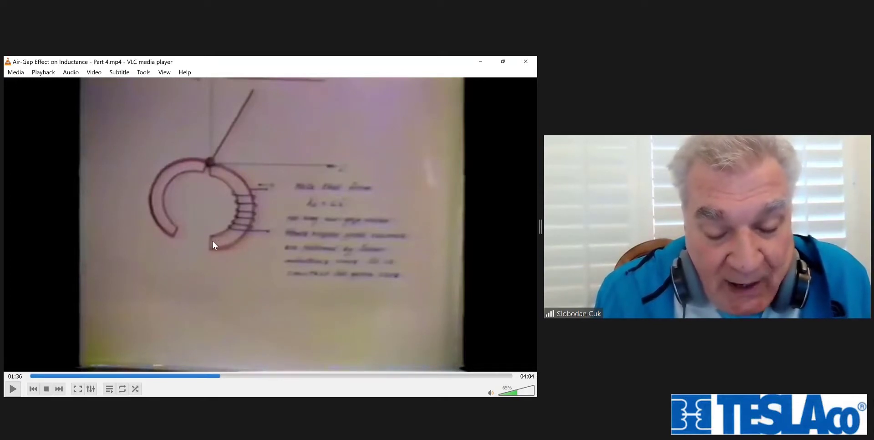
pyautogui.moveTo(218, 99)
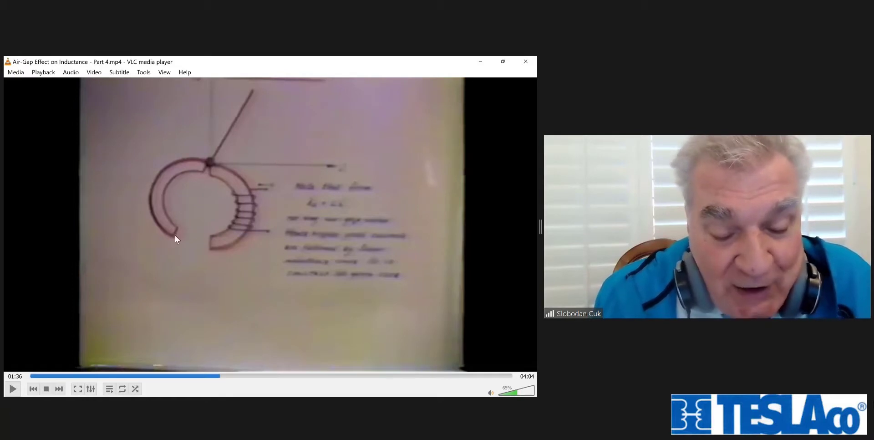
pyautogui.moveTo(216, 103)
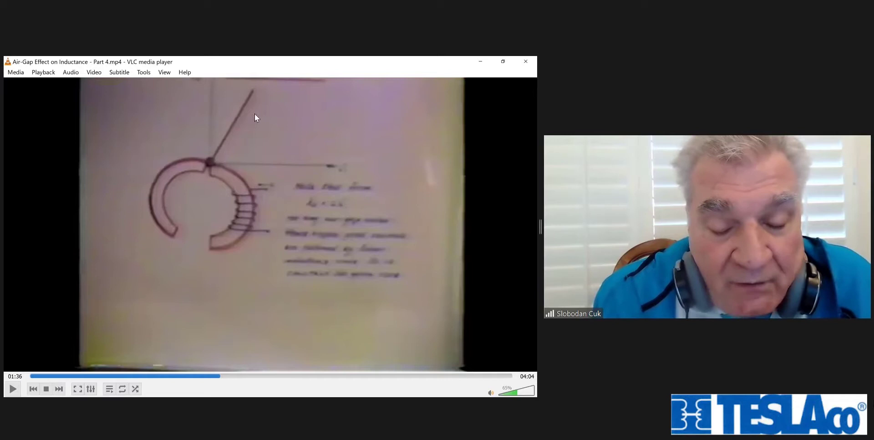
pyautogui.moveTo(252, 107)
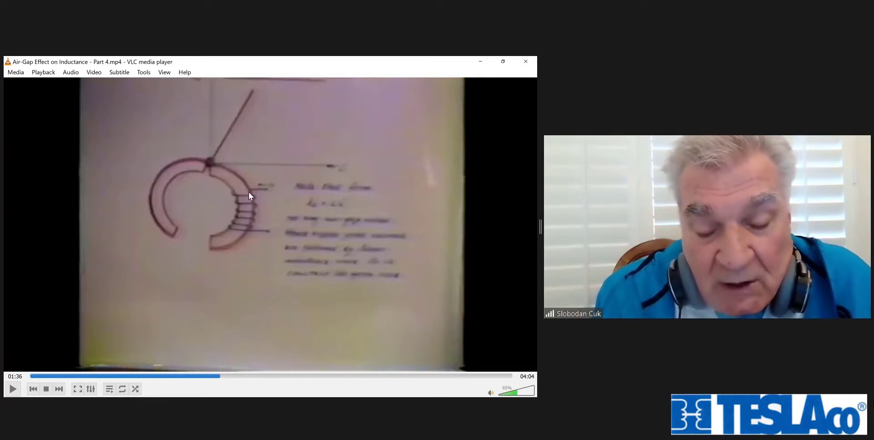
pyautogui.moveTo(232, 194)
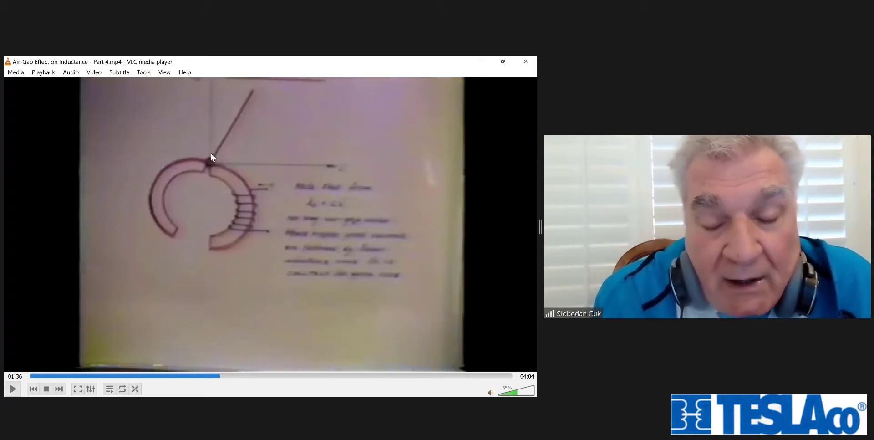
pyautogui.moveTo(249, 92)
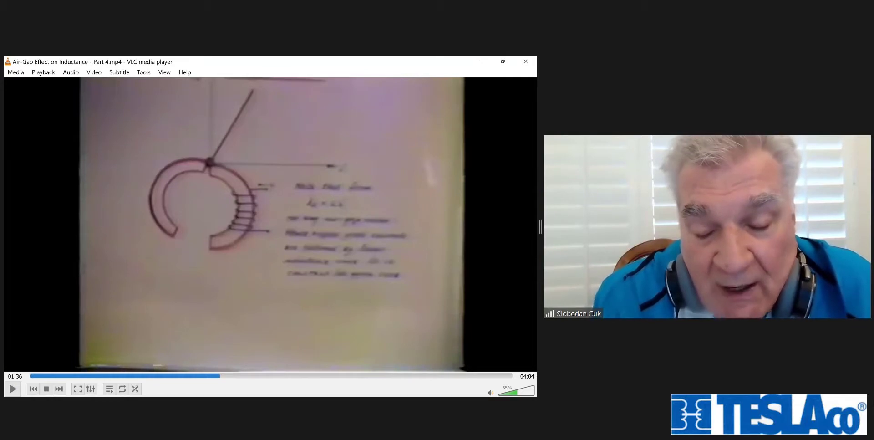
pyautogui.moveTo(240, 96)
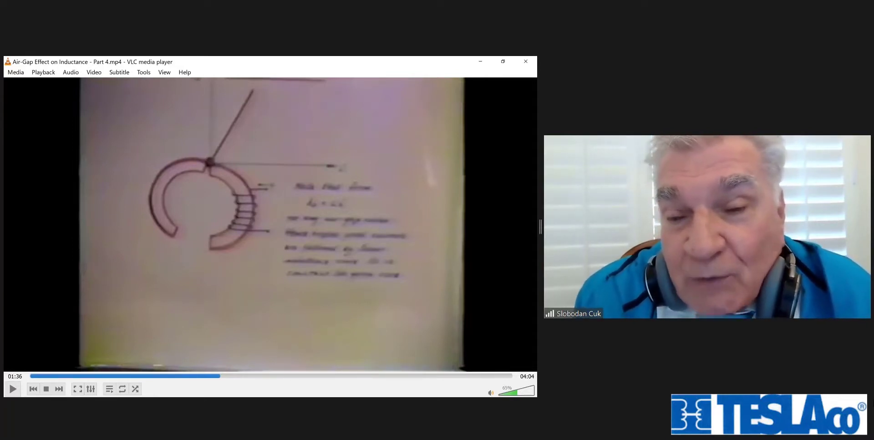
pyautogui.moveTo(239, 199)
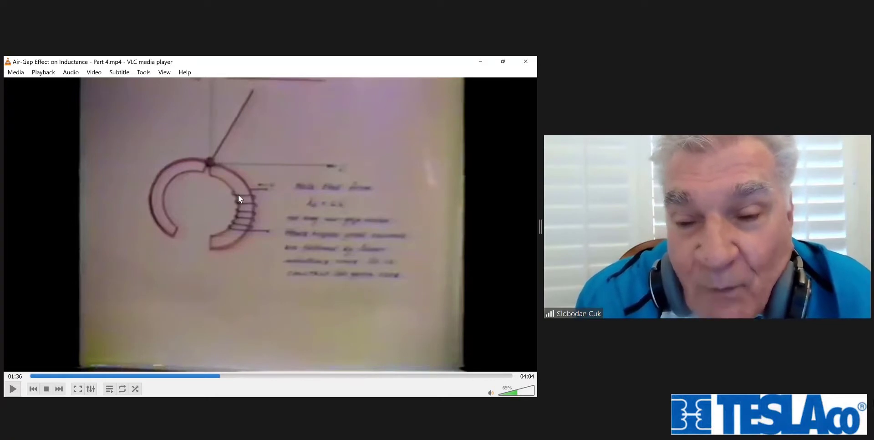
pyautogui.moveTo(199, 169)
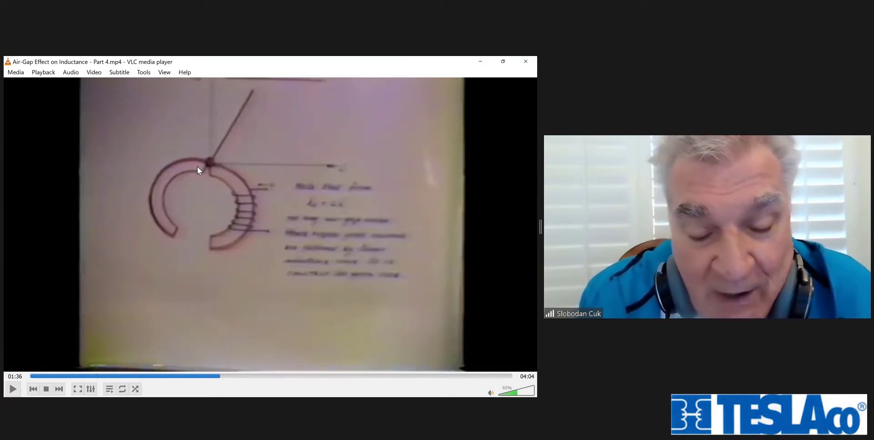
pyautogui.moveTo(243, 202)
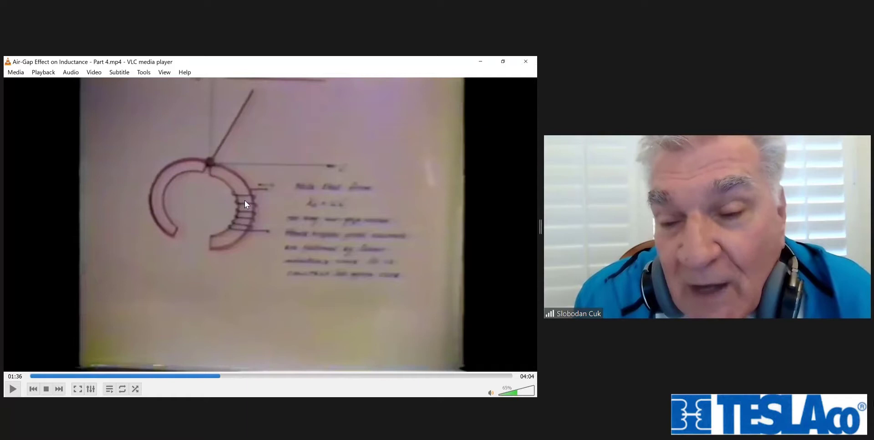
pyautogui.moveTo(248, 204)
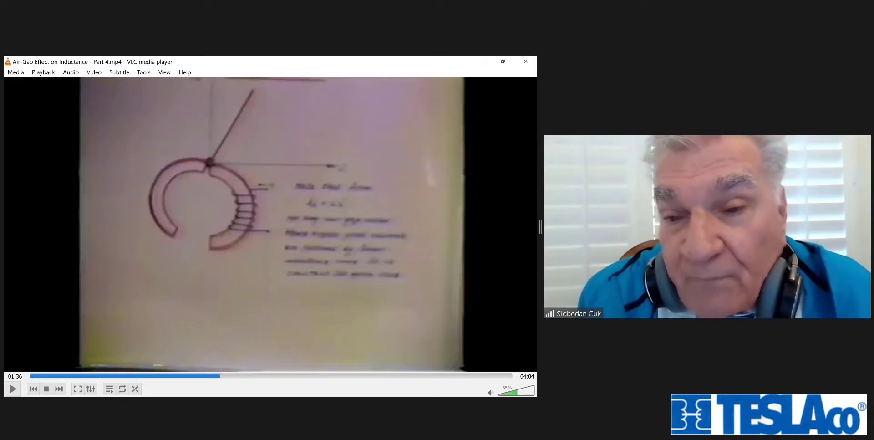
pyautogui.moveTo(234, 178)
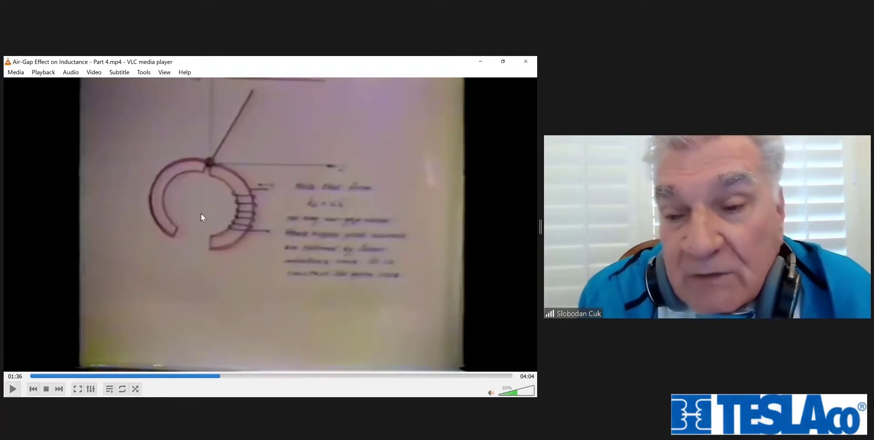
pyautogui.moveTo(217, 204)
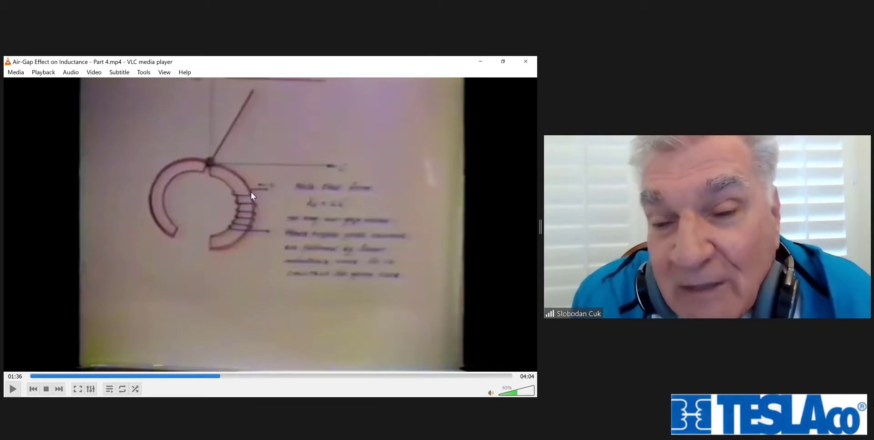
pyautogui.moveTo(294, 157)
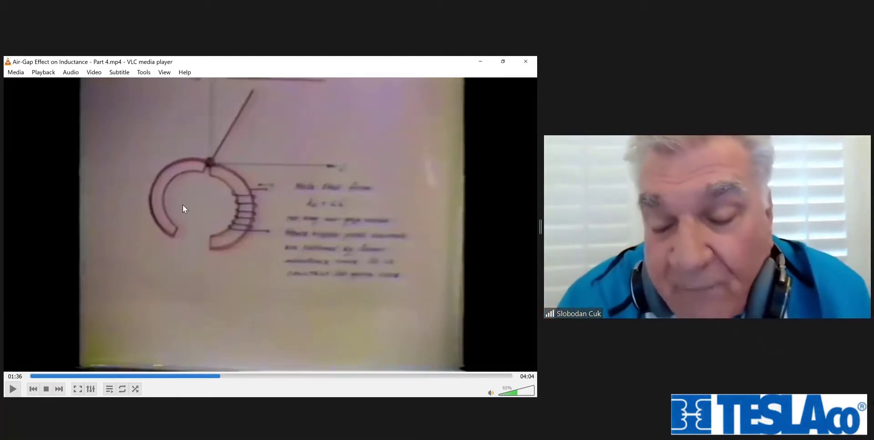
pyautogui.moveTo(305, 141)
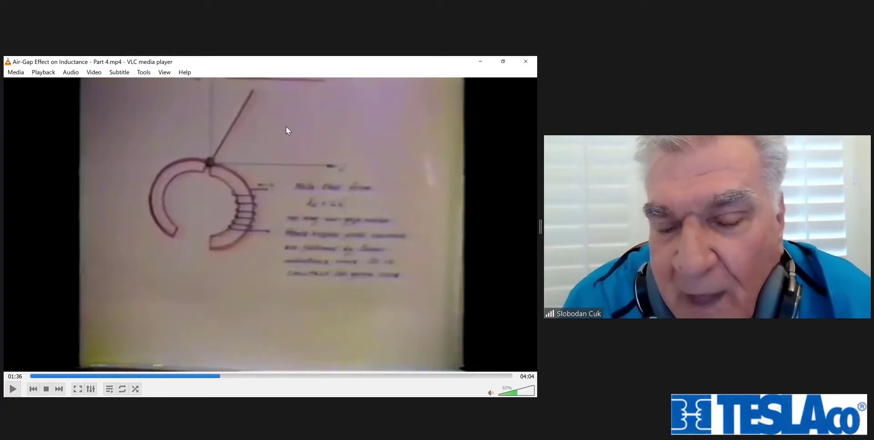
pyautogui.moveTo(244, 170)
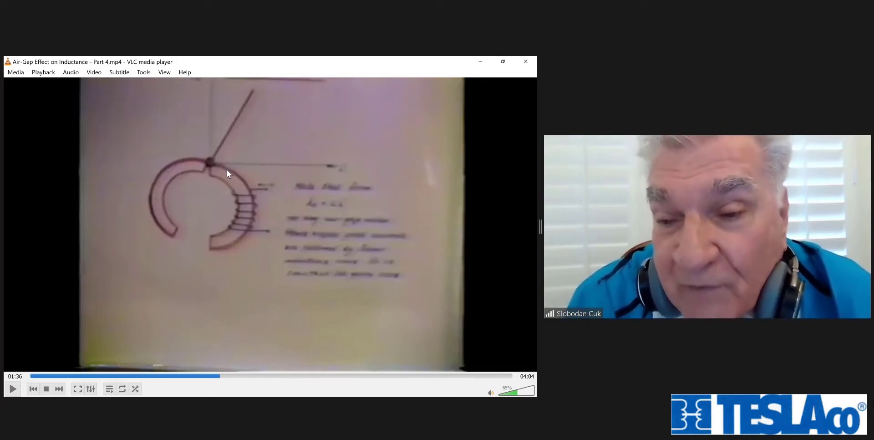
pyautogui.moveTo(240, 200)
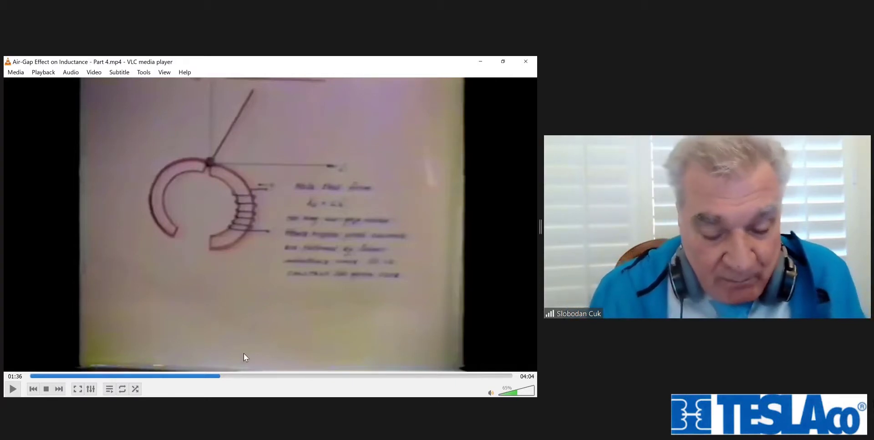
pyautogui.moveTo(233, 171)
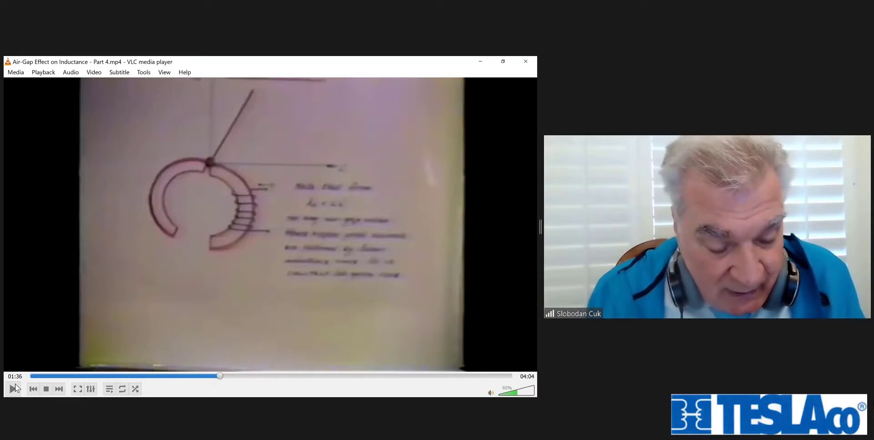
# - Resume playback from 01:36 and let it reach the oscilloscope footage at 2:29
pyautogui.click(12, 388)
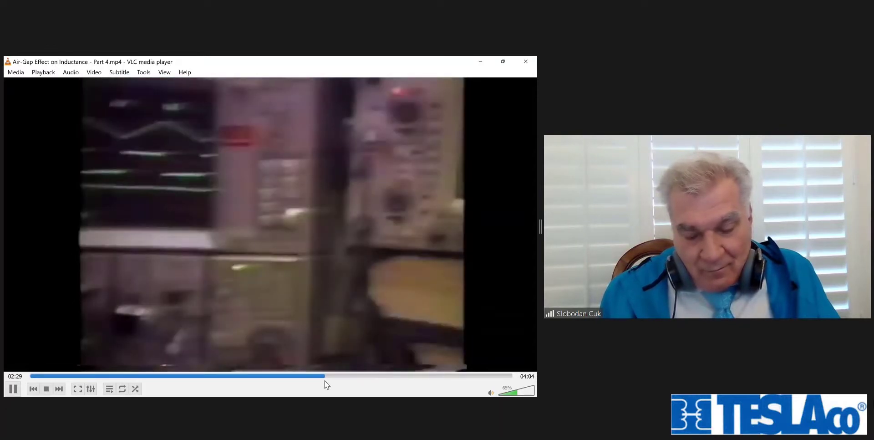
# - Hold briefly at 2:51 on the S-shaped trace, then advance to 3:34
pyautogui.click(329, 376)
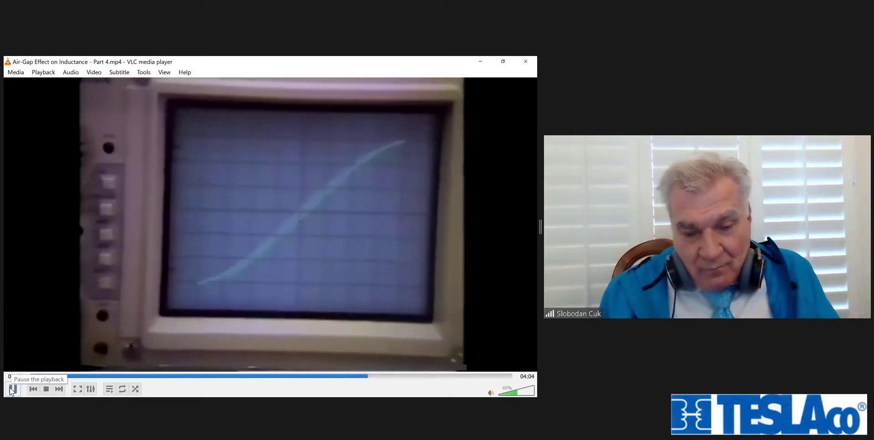
pyautogui.click(12, 389)
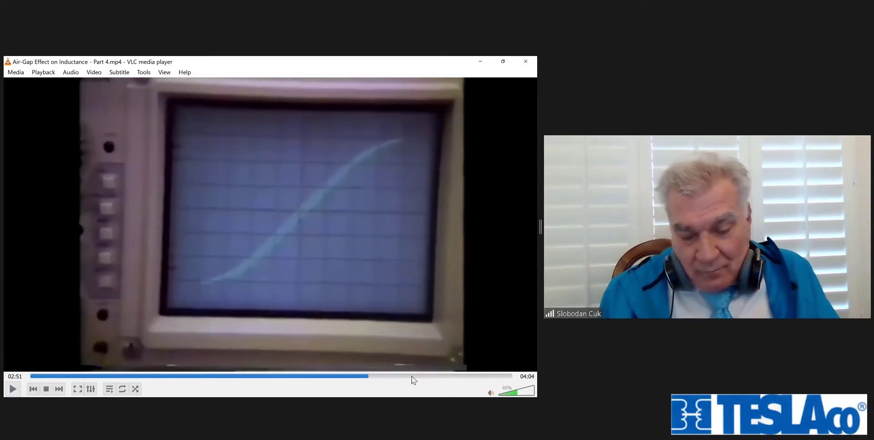
pyautogui.click(13, 388)
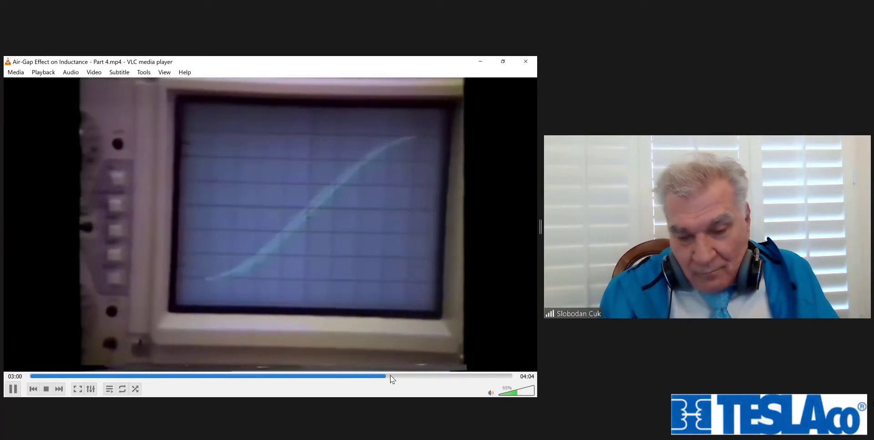
pyautogui.click(390, 375)
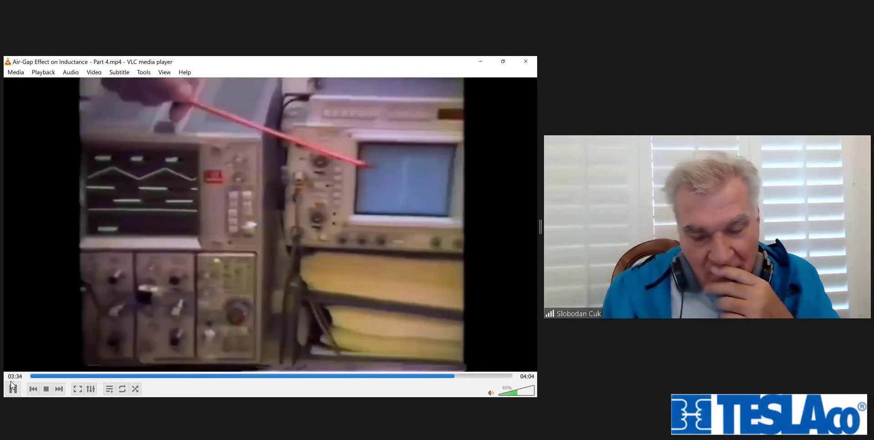
# - Advance through the last seconds in short bursts, ending paused at 4:02 of 4:04
pyautogui.click(12, 389)
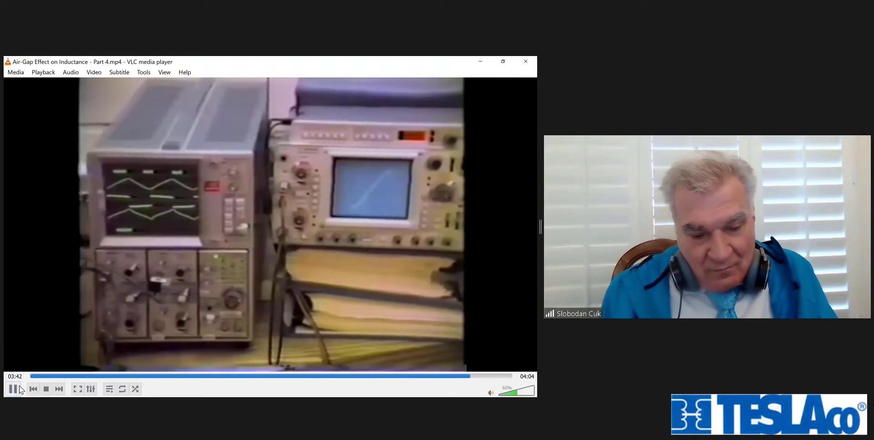
pyautogui.moveTo(13, 388)
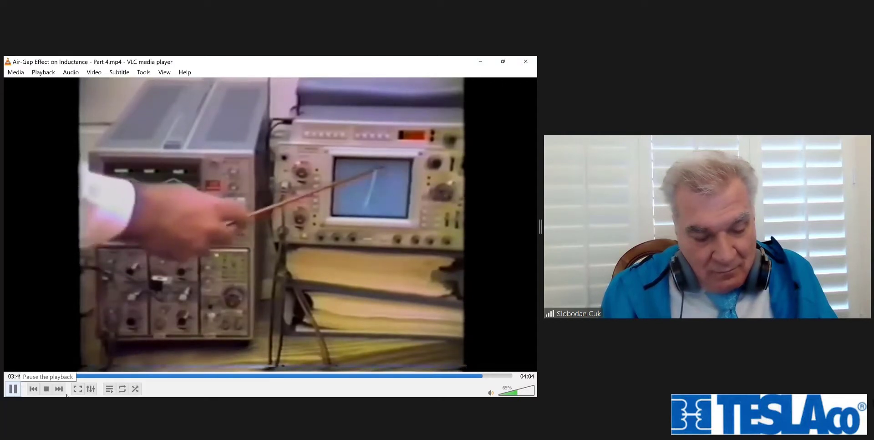
pyautogui.click(12, 388)
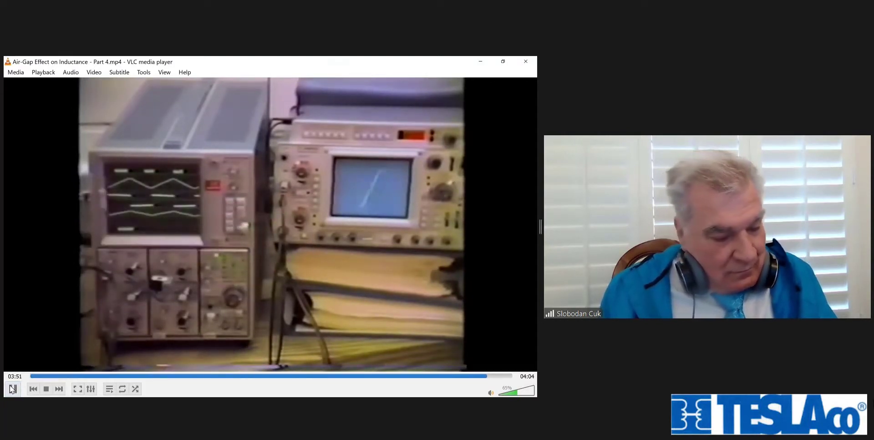
pyautogui.click(13, 388)
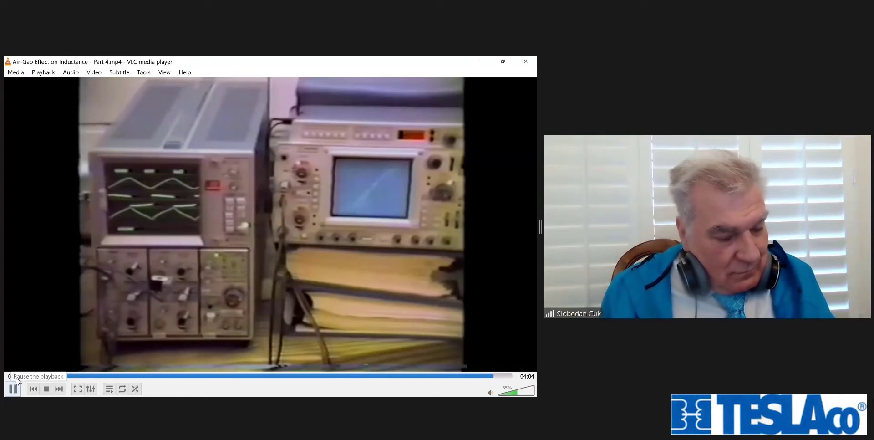
pyautogui.click(13, 389)
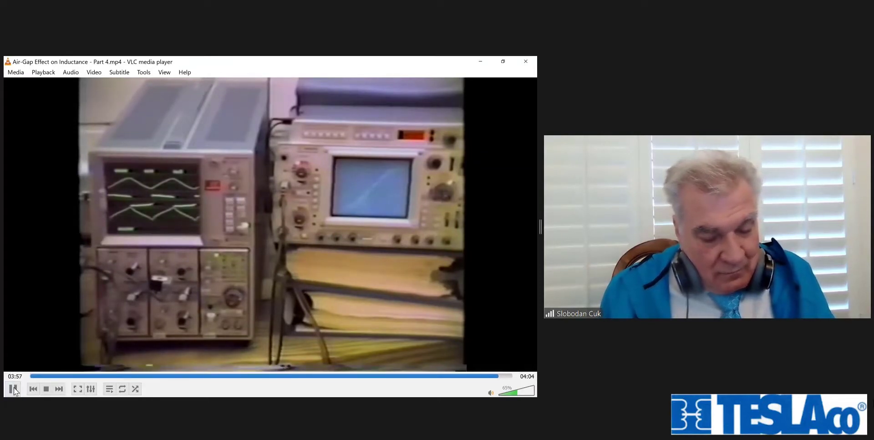
pyautogui.click(14, 388)
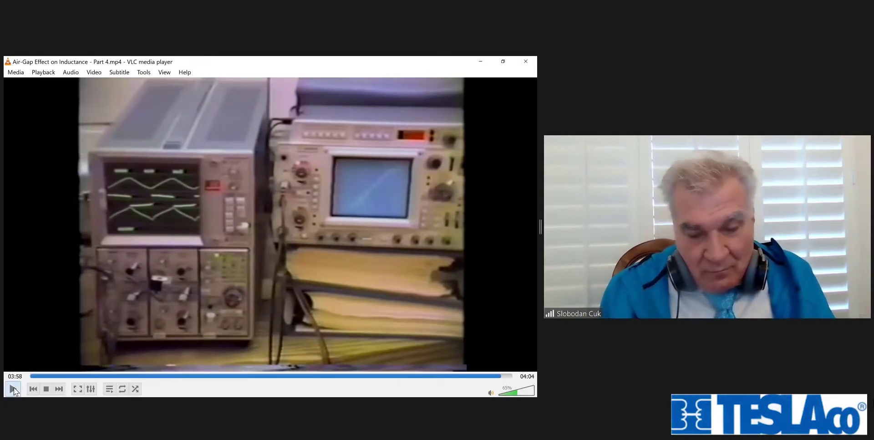
pyautogui.click(13, 388)
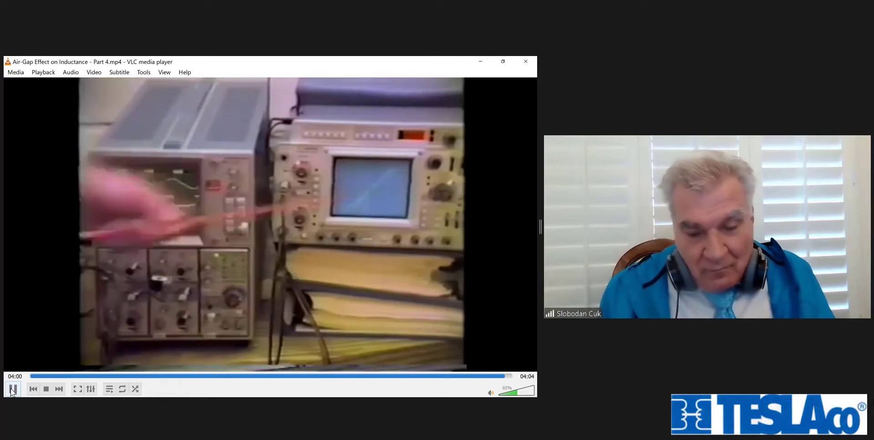
pyautogui.click(12, 388)
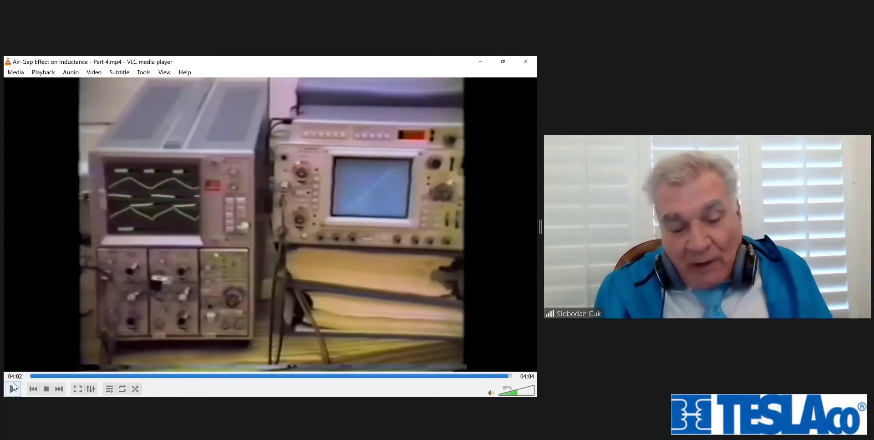
pyautogui.click(13, 389)
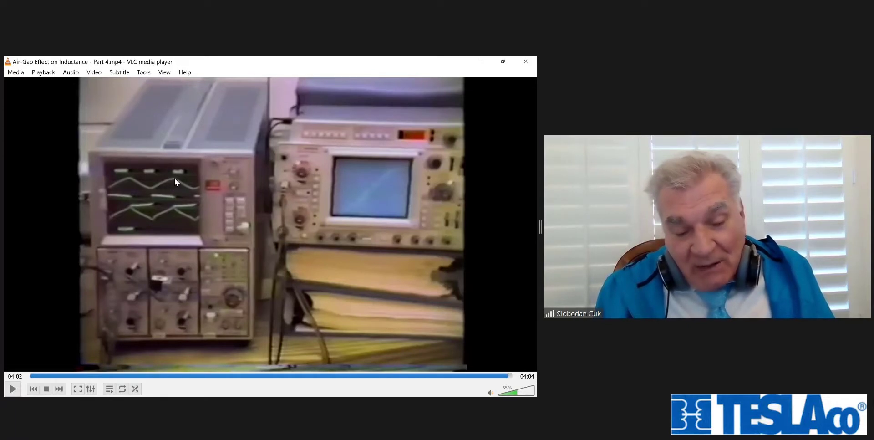
pyautogui.moveTo(190, 208)
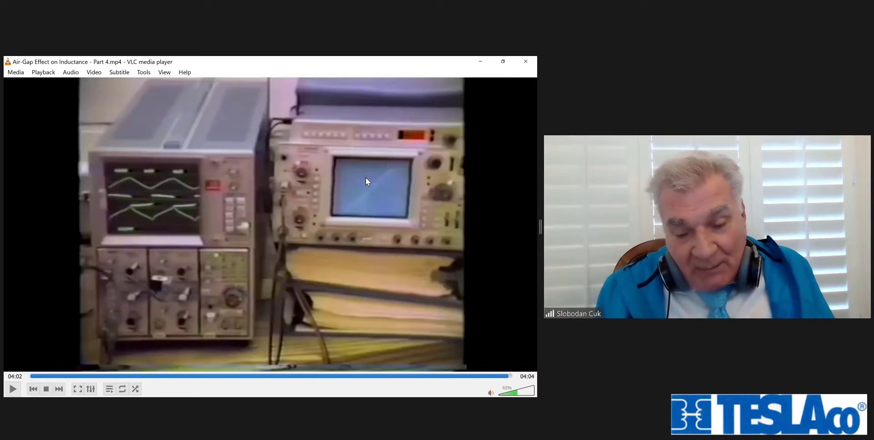
pyautogui.moveTo(175, 218)
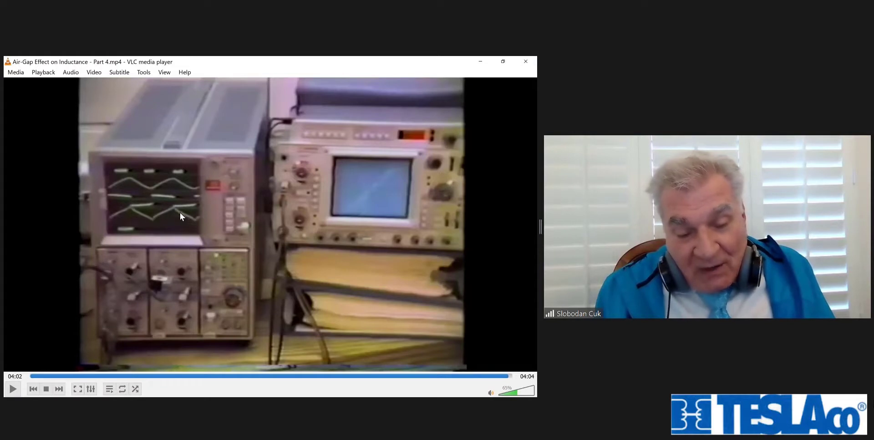
pyautogui.moveTo(186, 211)
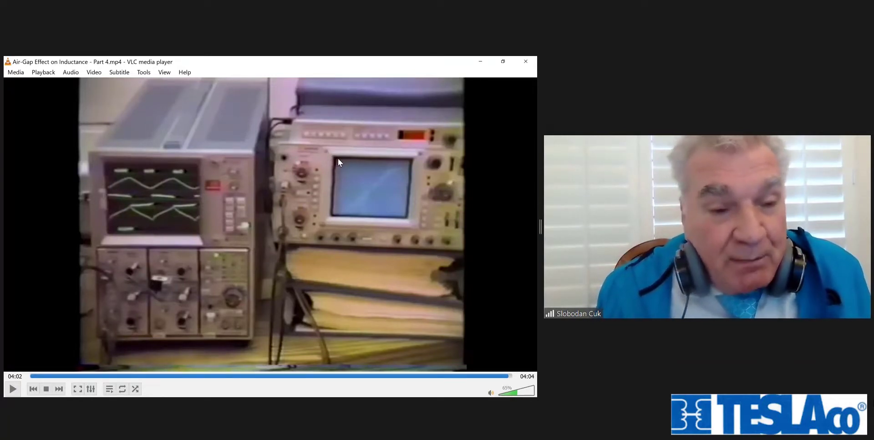
pyautogui.moveTo(327, 171)
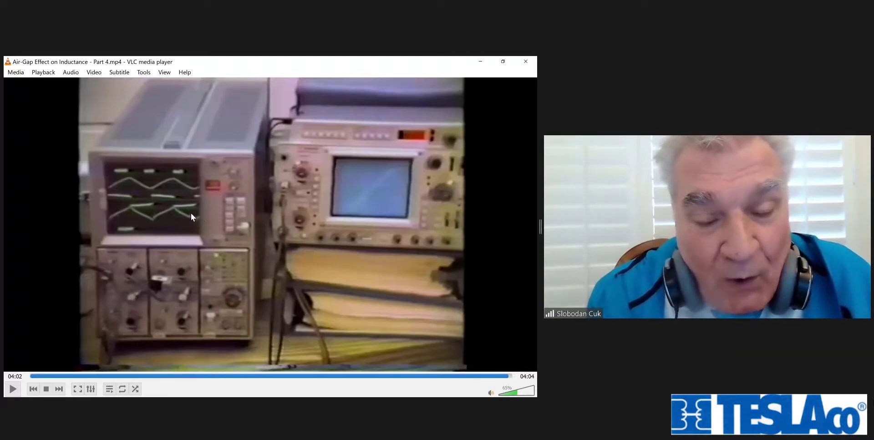
pyautogui.moveTo(172, 225)
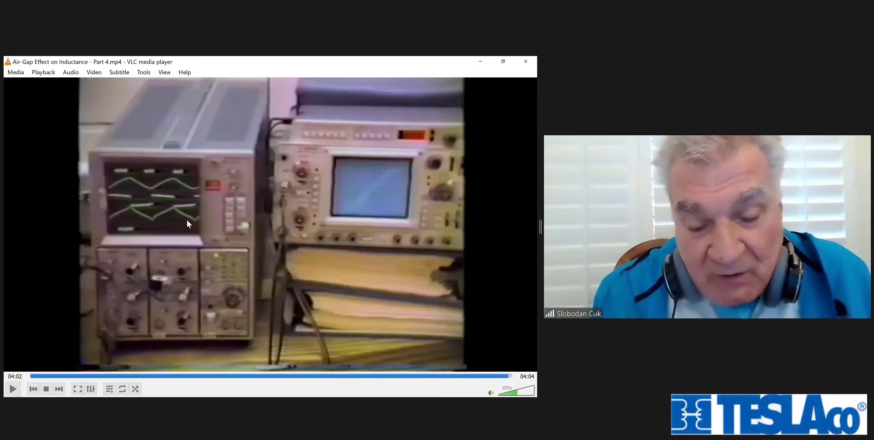
pyautogui.moveTo(186, 220)
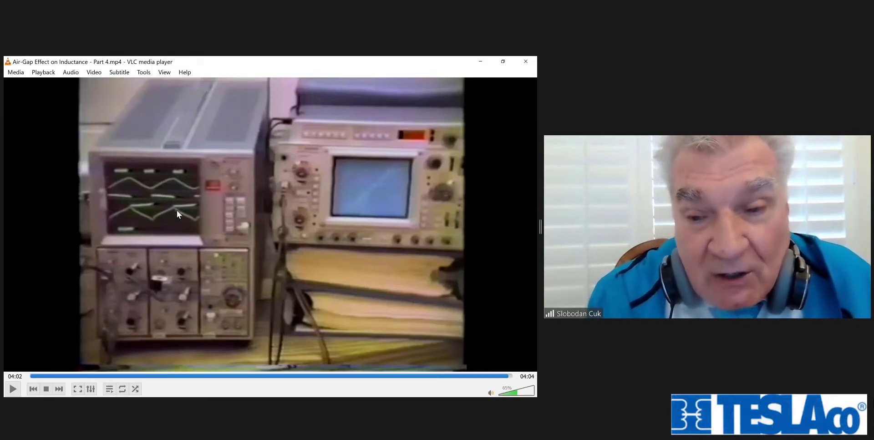
pyautogui.moveTo(168, 222)
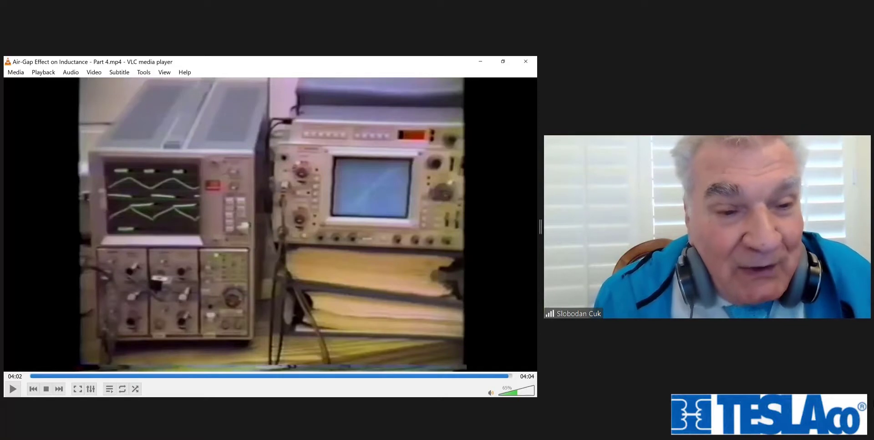
pyautogui.moveTo(181, 186)
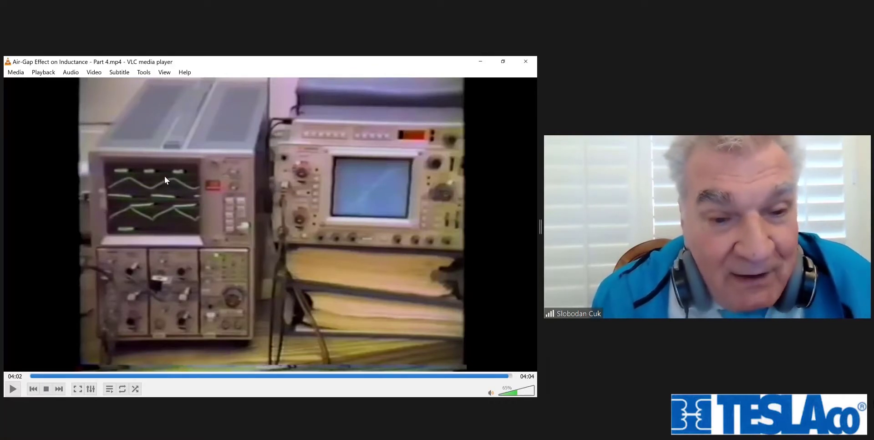
pyautogui.moveTo(164, 97)
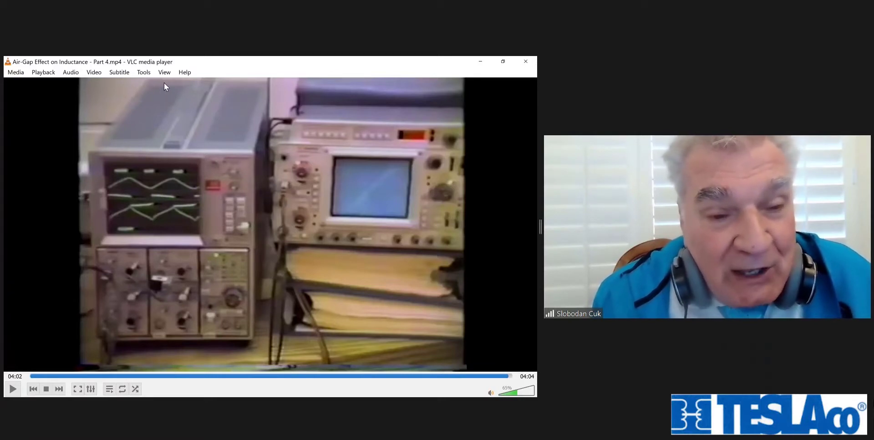
pyautogui.moveTo(173, 124)
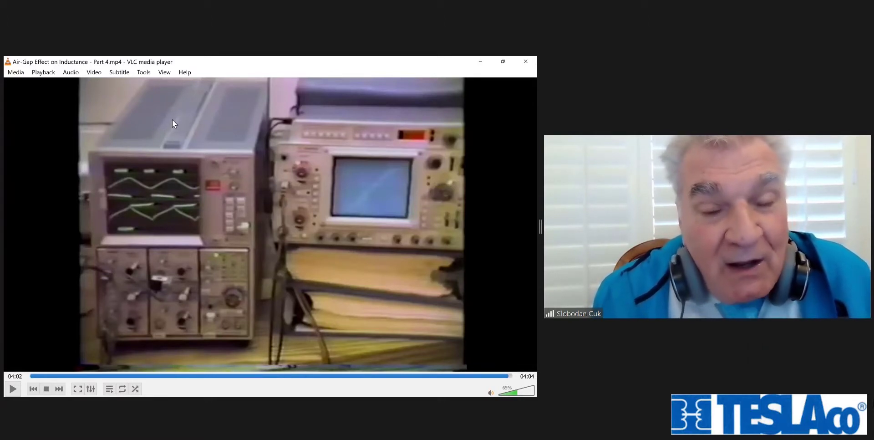